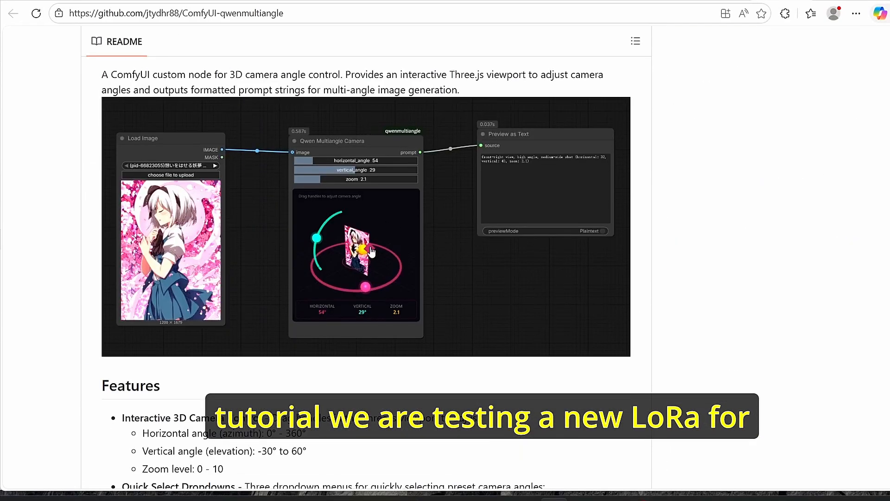
# Step: Pan and zoom the canvas from the camera nodes over to the Qwen Multiangle Lightning nodes
pyautogui.scroll(-3)
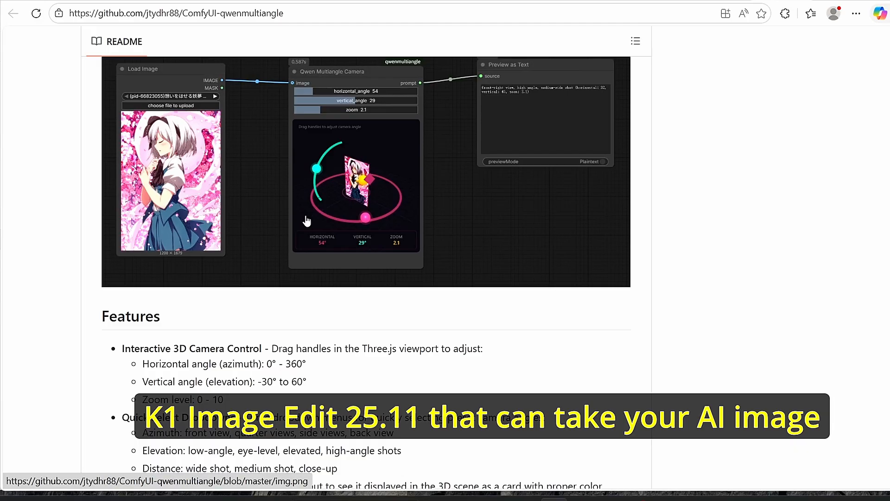
pyautogui.scroll(-3)
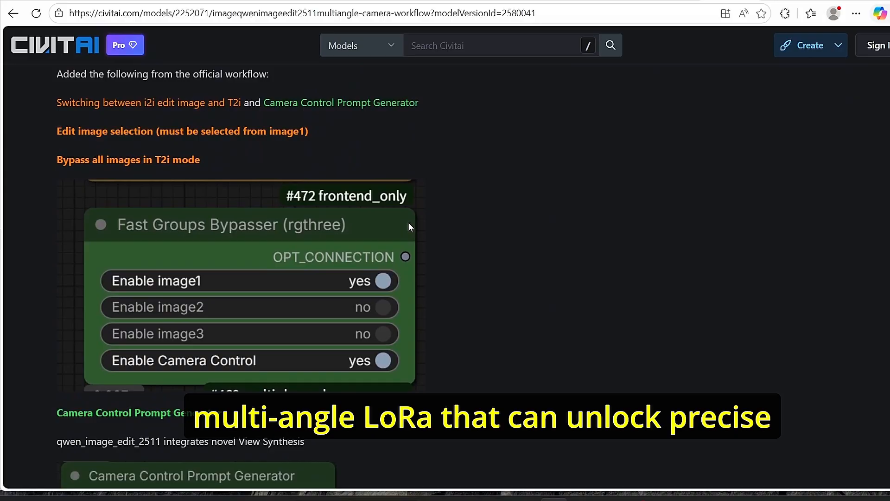
pyautogui.scroll(-3)
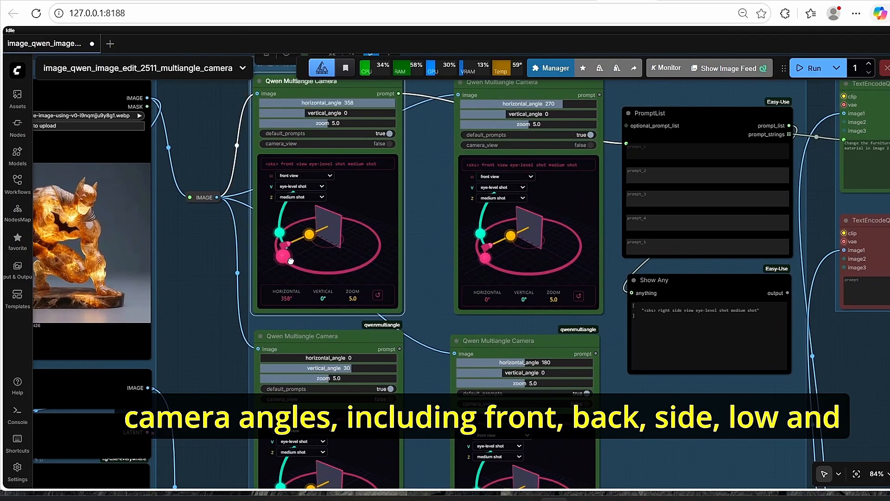
pyautogui.moveTo(289, 259); pyautogui.dragTo(286, 233)
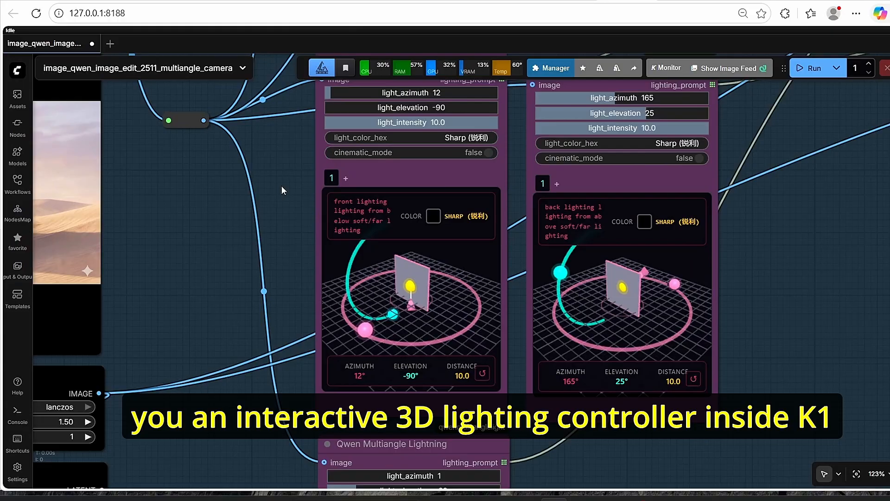
# Step: Drag the first light handle to azimuth 34°, elevation 49°, with intensity lowered to 2.6
pyautogui.moveTo(366, 330); pyautogui.dragTo(361, 274)
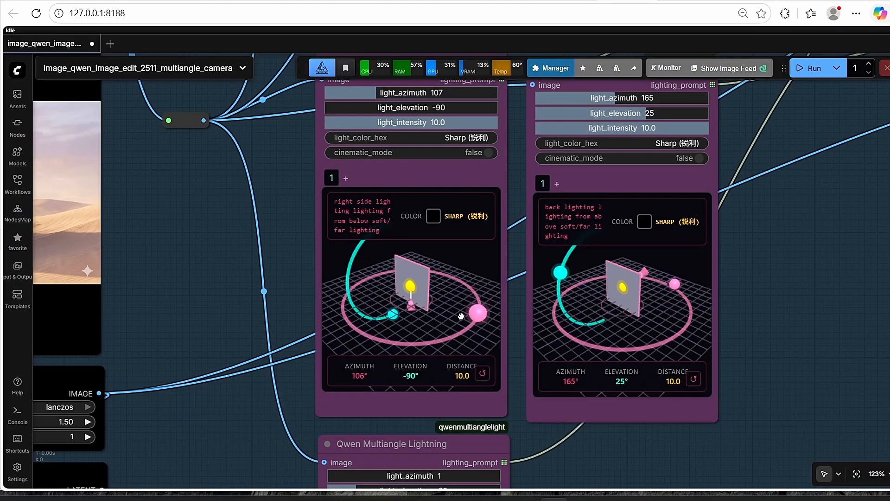
pyautogui.moveTo(480, 313); pyautogui.dragTo(397, 338)
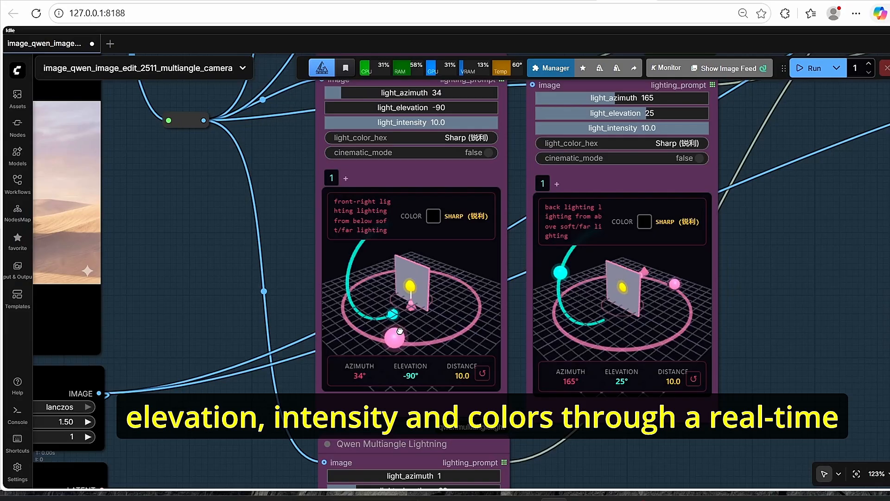
pyautogui.moveTo(399, 337); pyautogui.dragTo(343, 275)
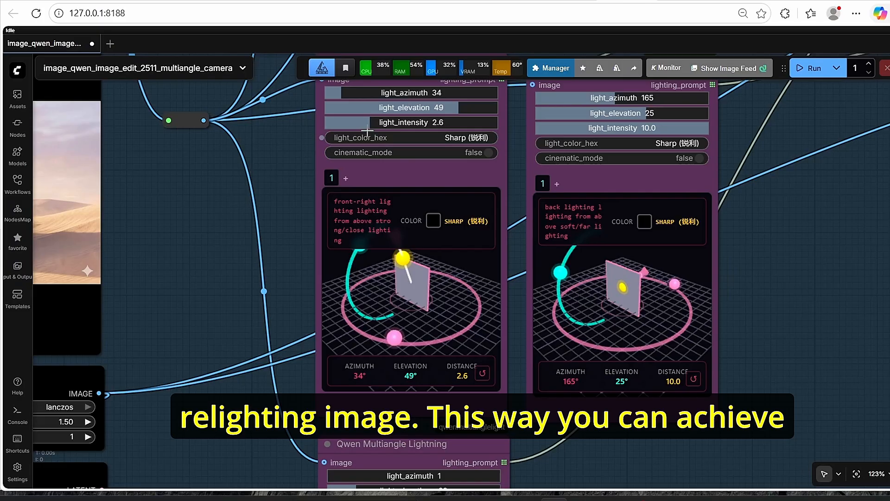
pyautogui.moveTo(374, 122); pyautogui.dragTo(409, 122)
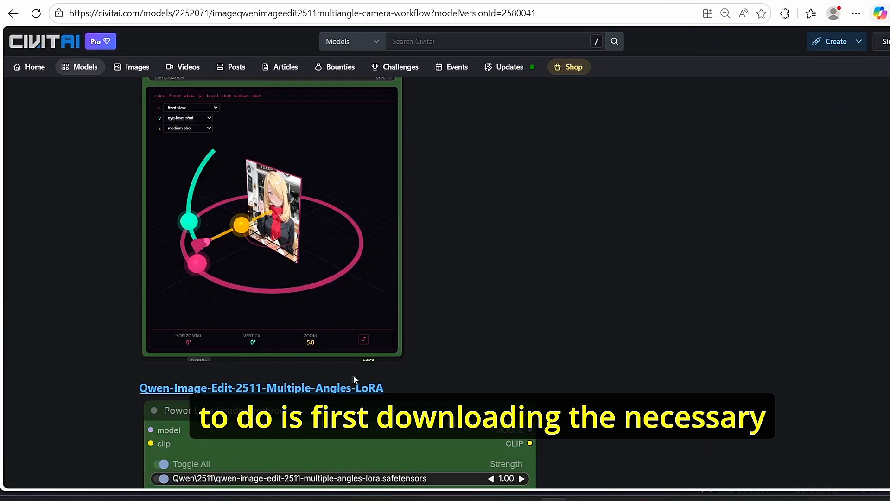
# Step: Open the multi-angle node's GitHub repository from Civitai and copy its clone address
pyautogui.scroll(-3)
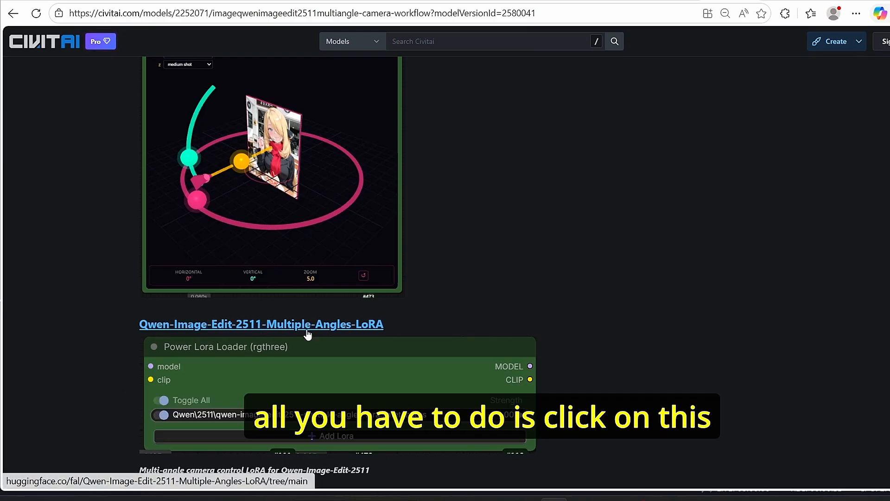
pyautogui.scroll(-3)
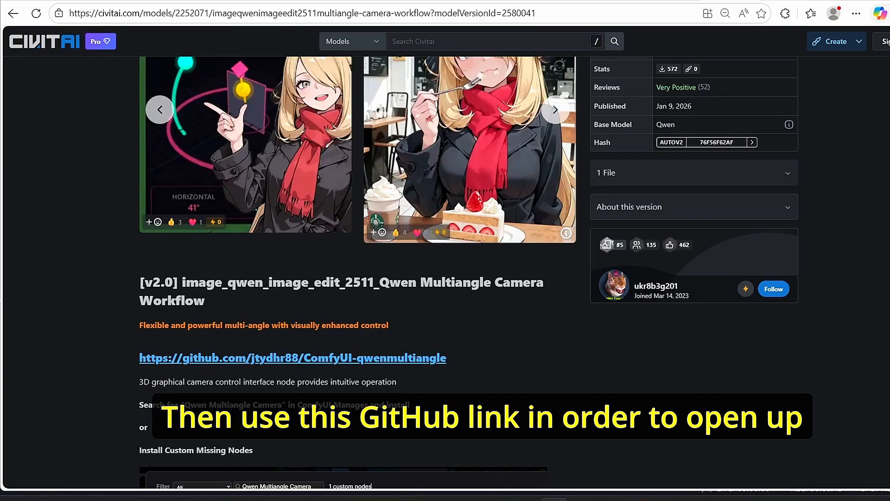
pyautogui.click(292, 358)
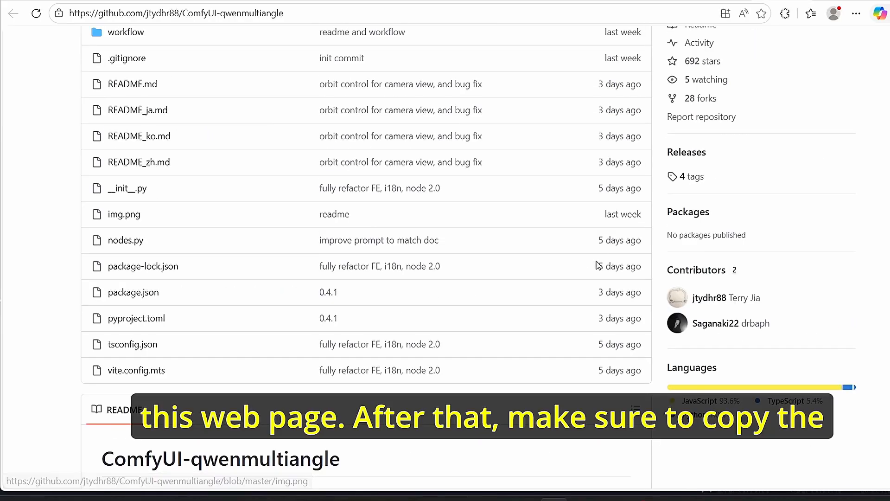
pyautogui.click(612, 168)
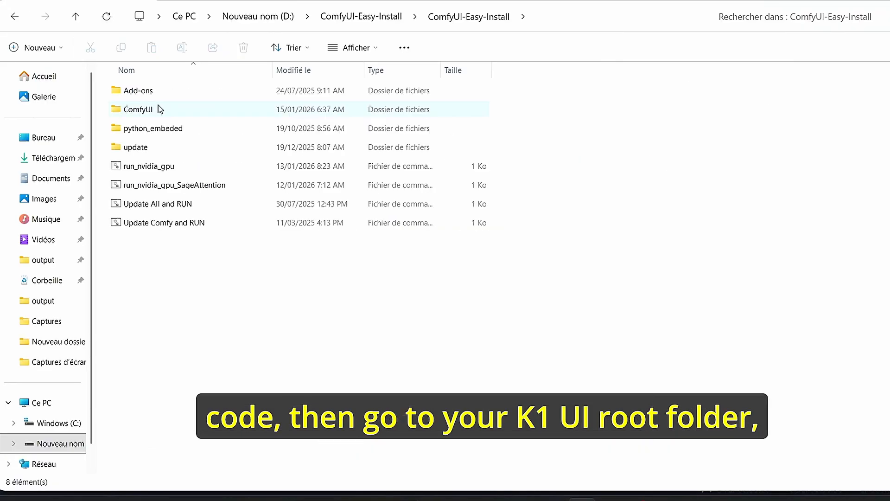
# Step: Navigate into the ComfyUI folder and its subfolder in File Explorer
pyautogui.doubleClick(137, 110)
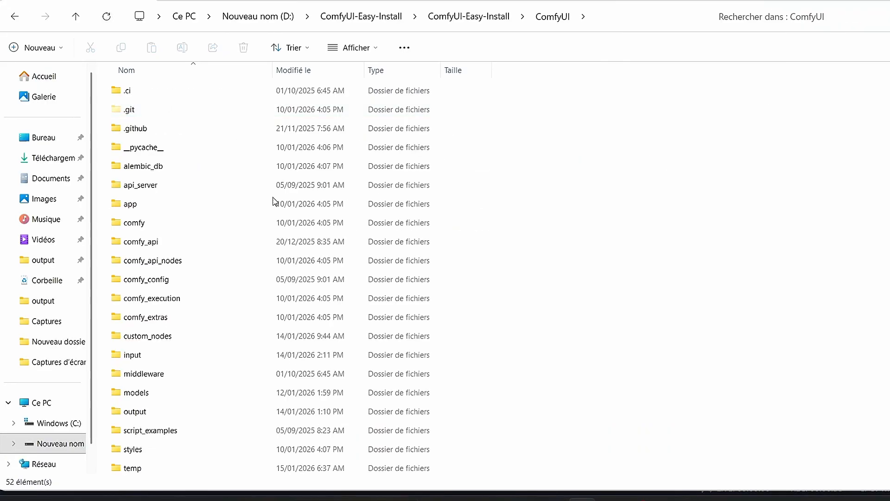
pyautogui.doubleClick(148, 336)
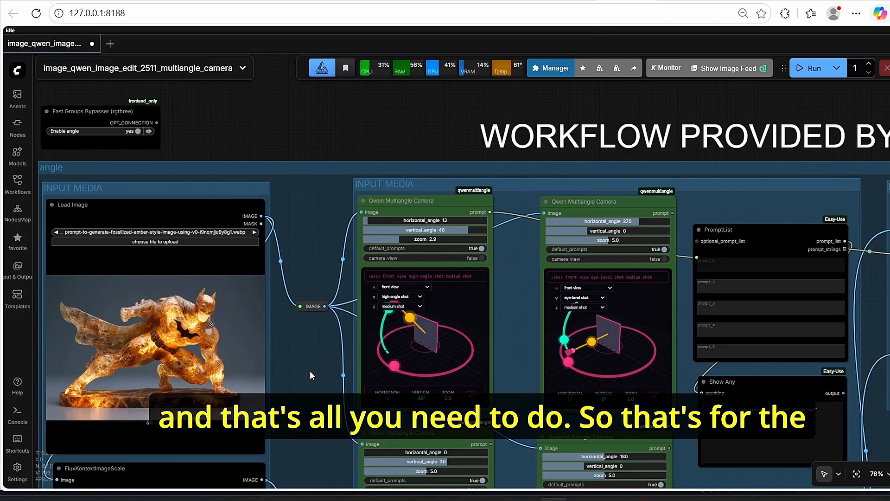
# Step: Copy the HTTPS clone address of the ComfyUI-qwenmultianglelight repository on GitHub
pyautogui.scroll(-3)
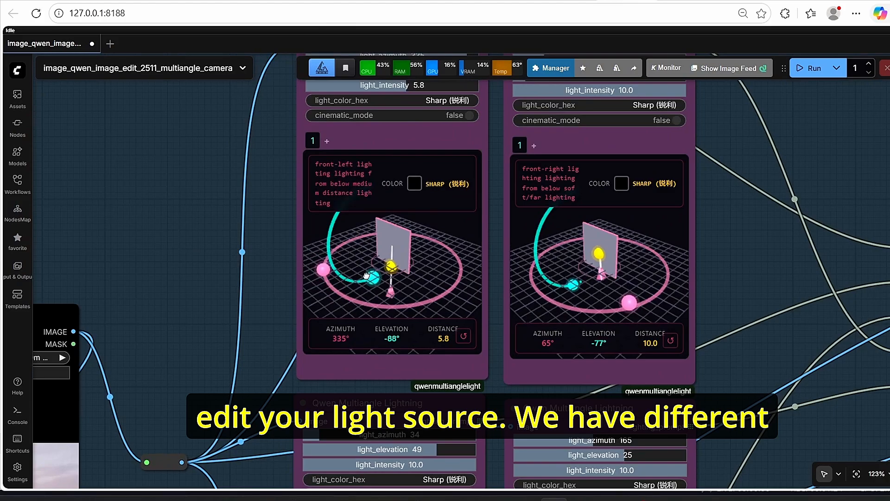
pyautogui.moveTo(366, 276); pyautogui.dragTo(372, 232)
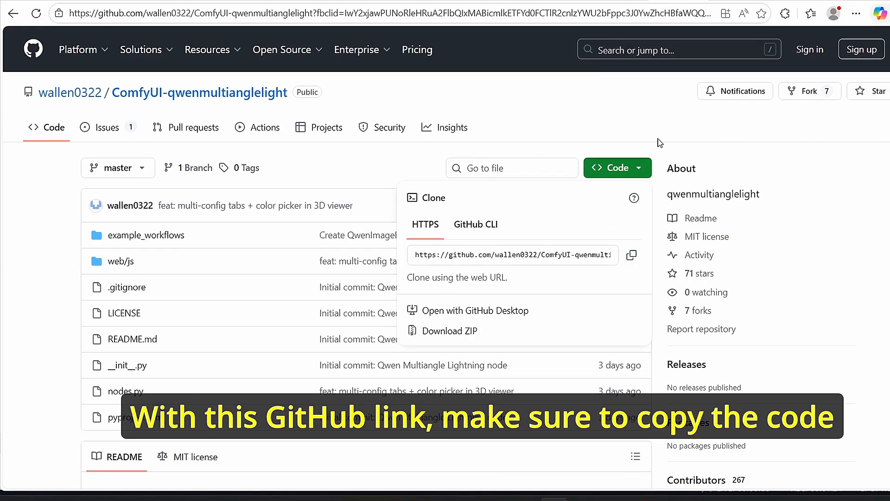
pyautogui.click(632, 254)
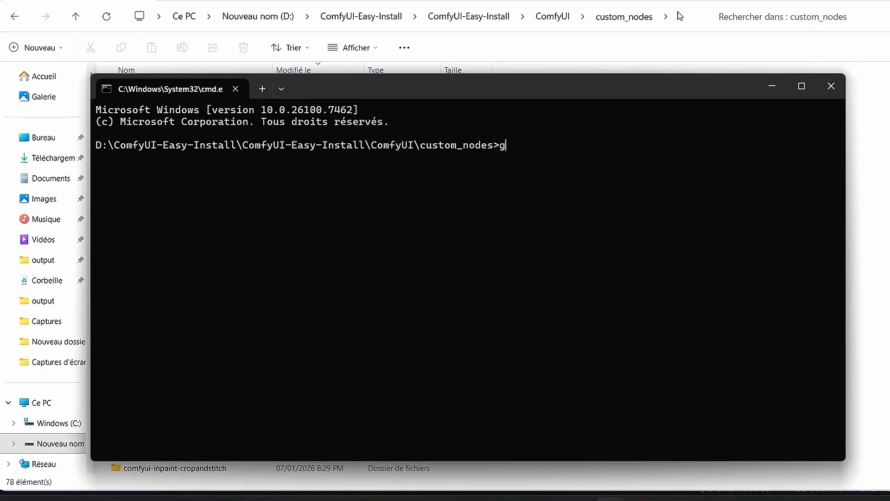
pyautogui.write('git clone https://github.com/wallen0322/ComfyUI-qwenmultianglelight.git')
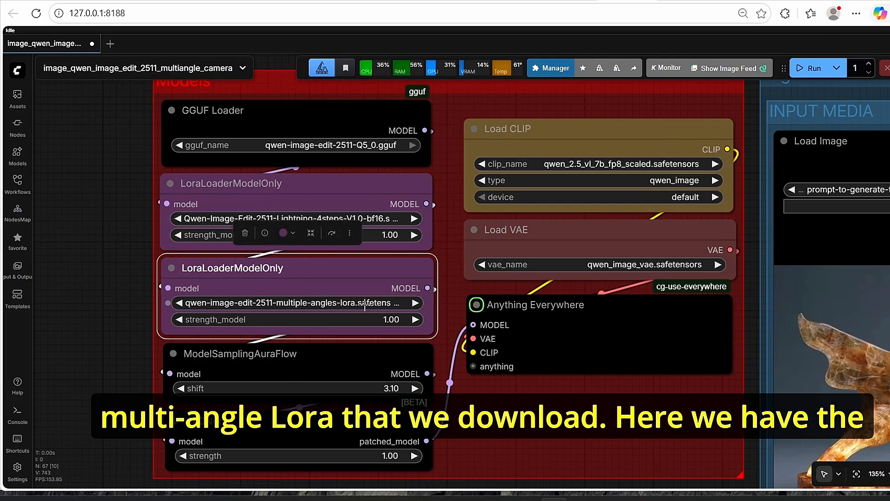
# Step: Bring the Models group's GGUF, LoRA, CLIP and VAE loader nodes into view
pyautogui.scroll(-3)
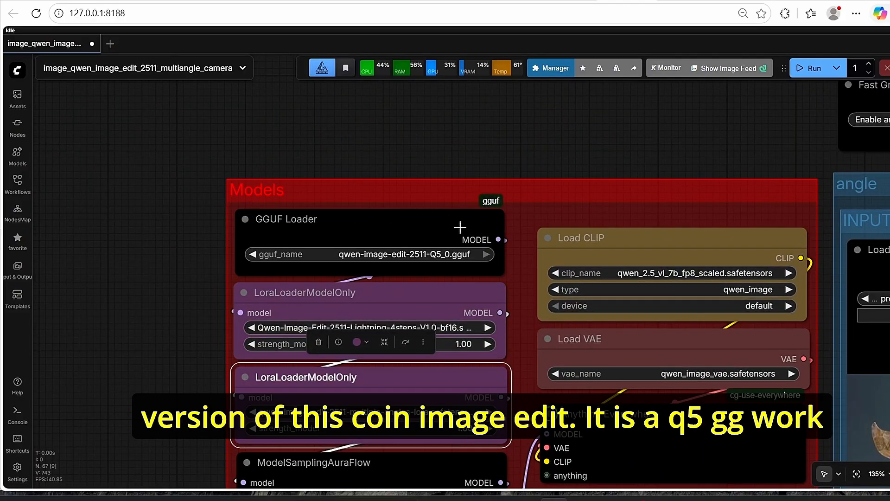
pyautogui.moveTo(474, 130)
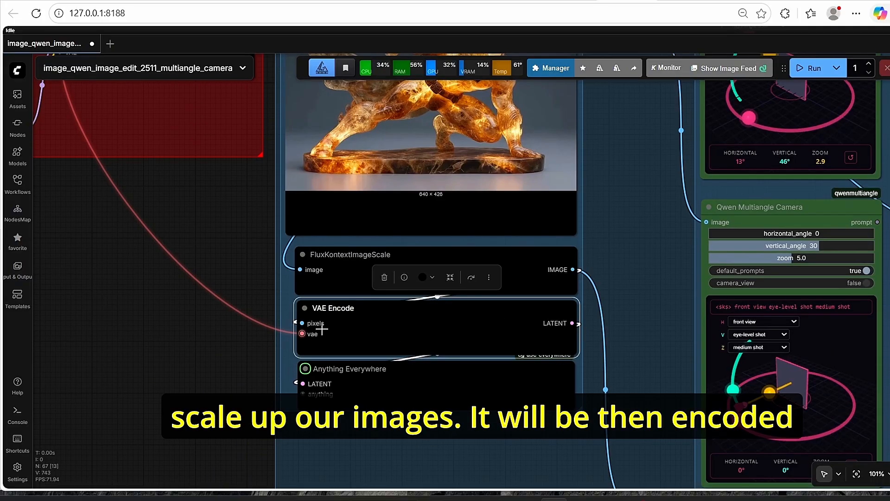
pyautogui.scroll(-3)
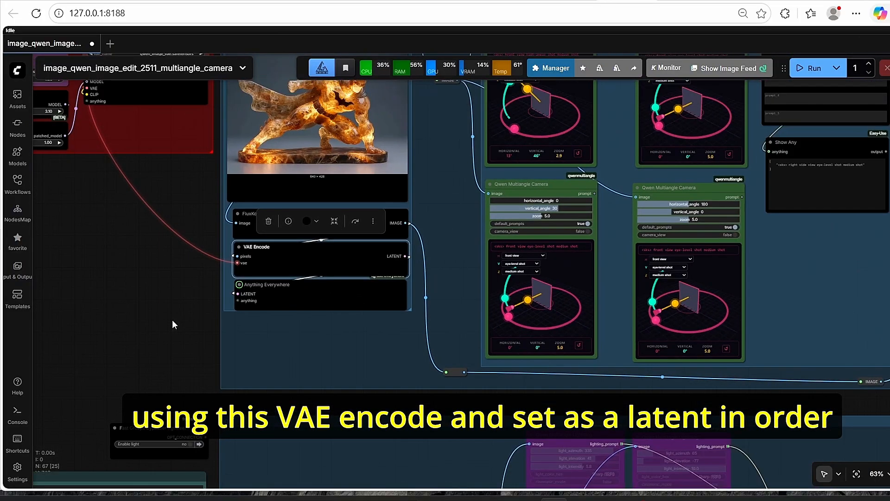
pyautogui.scroll(-3)
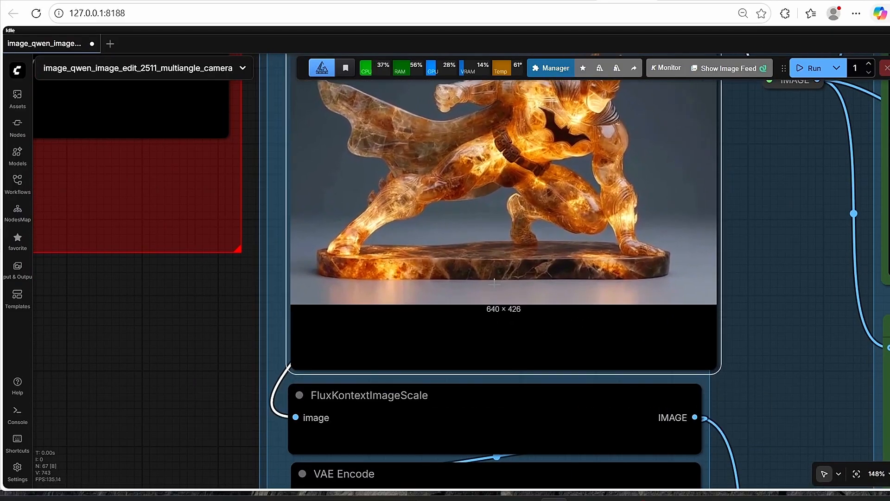
pyautogui.scroll(-3)
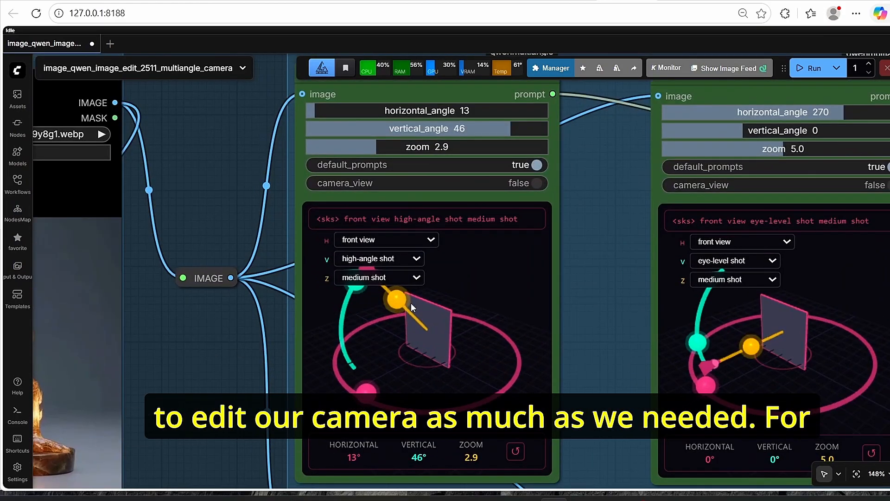
# Step: Set the first camera to 42° elevation at zoom 4.1 and enable its camera_view preview
pyautogui.moveTo(396, 297); pyautogui.dragTo(403, 310)
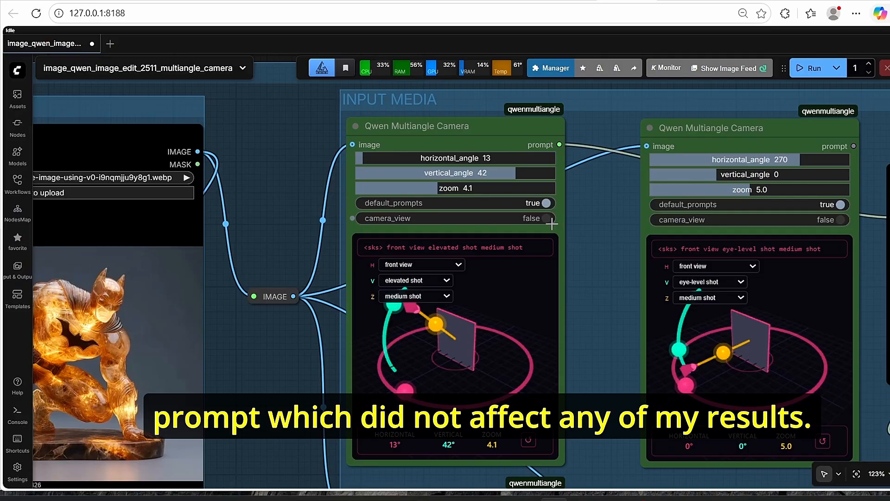
pyautogui.click(537, 217)
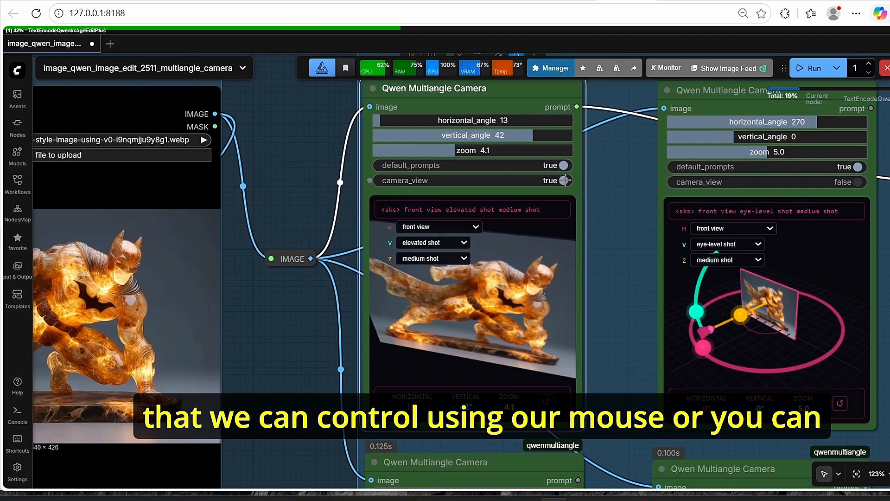
pyautogui.click(563, 180)
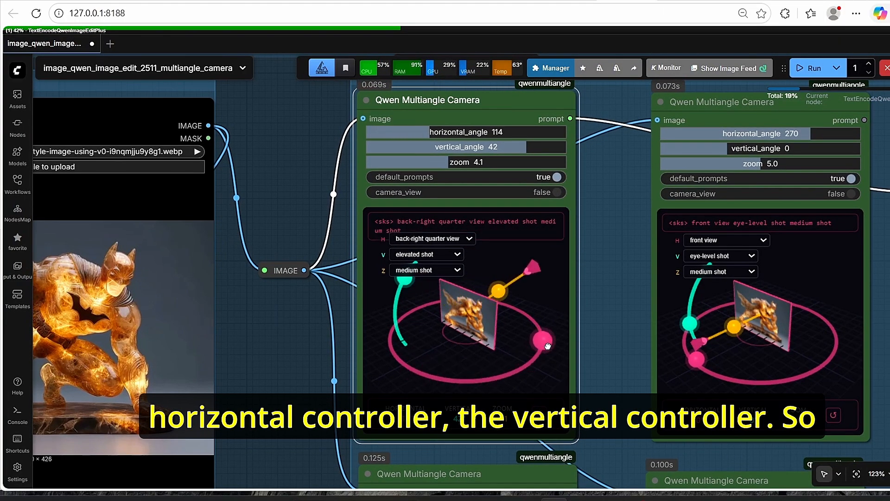
pyautogui.moveTo(548, 345); pyautogui.dragTo(401, 304)
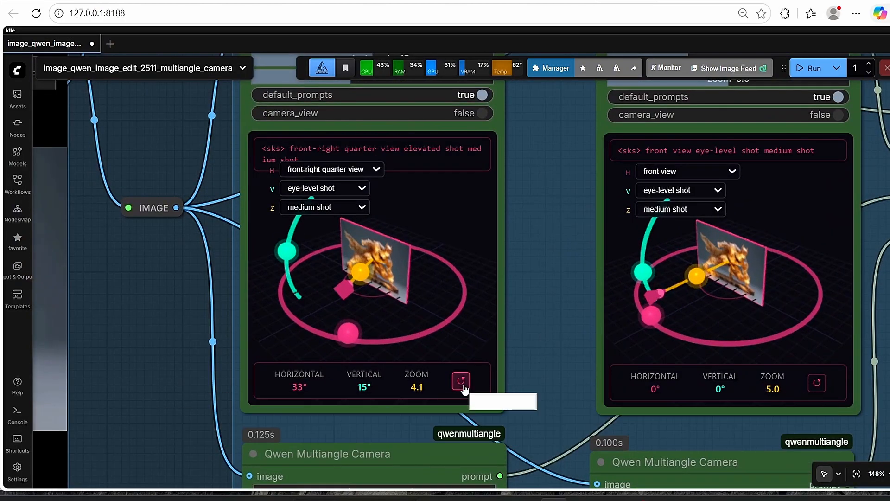
pyautogui.click(461, 381)
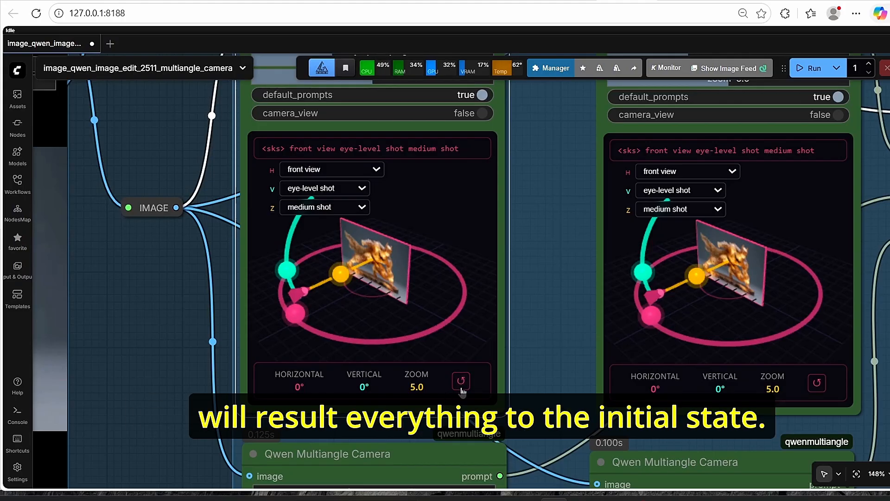
pyautogui.moveTo(357, 315)
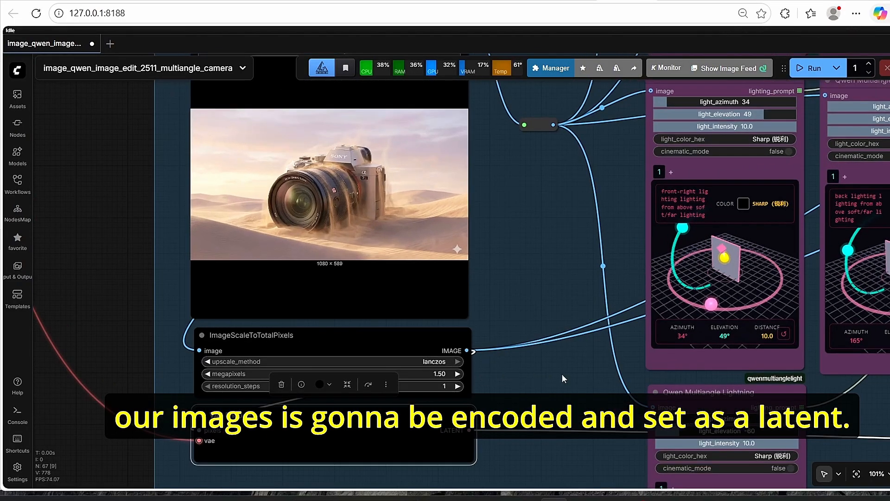
# Step: Scroll the 'qwen multi nodes' workflow to its two Qwen Multiangle Lightning nodes
pyautogui.scroll(-3)
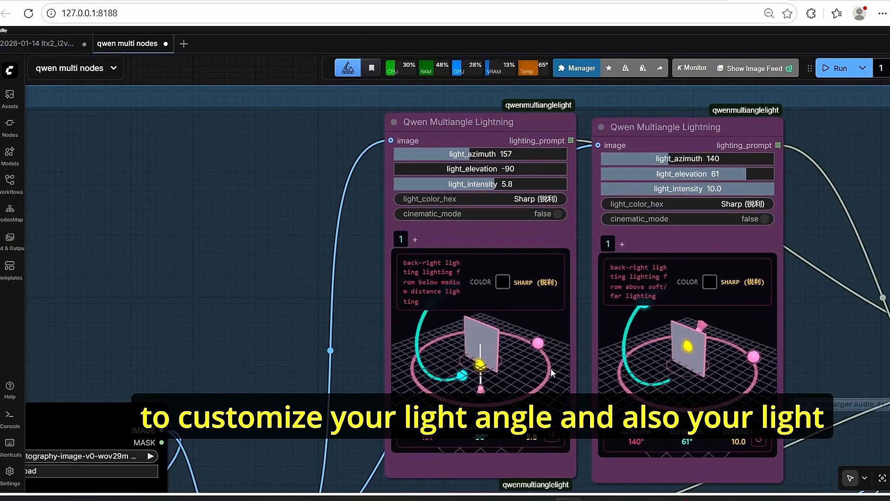
pyautogui.moveTo(506, 234)
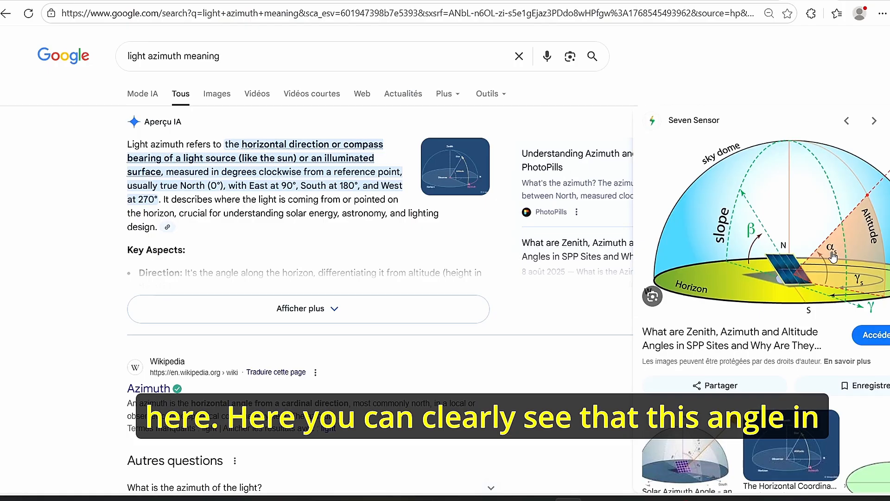
pyautogui.moveTo(863, 219)
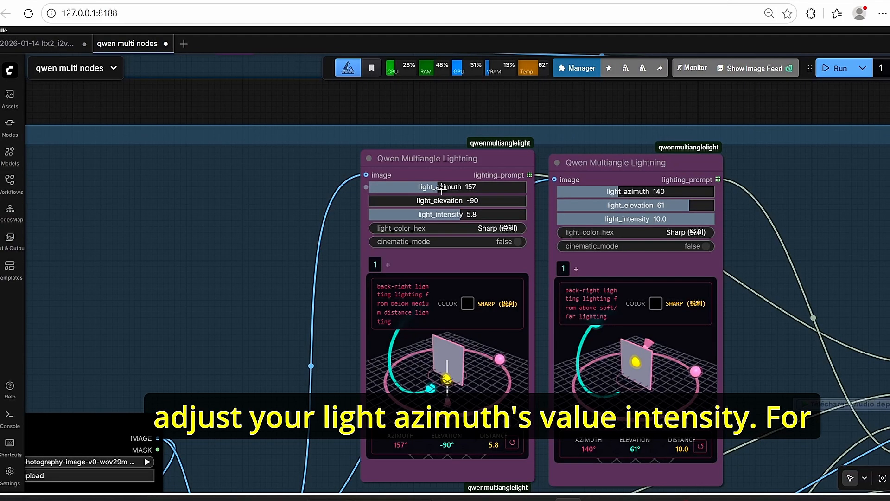
# Step: Set the first lighting node's sliders to azimuth 90 and intensity 1.4 for strong close light from the right
pyautogui.moveTo(466, 187); pyautogui.dragTo(438, 187)
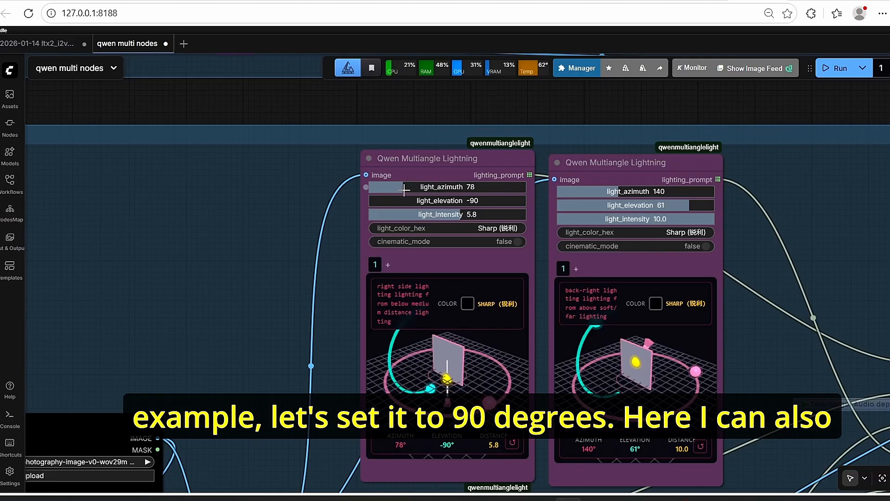
pyautogui.moveTo(397, 186); pyautogui.dragTo(407, 187)
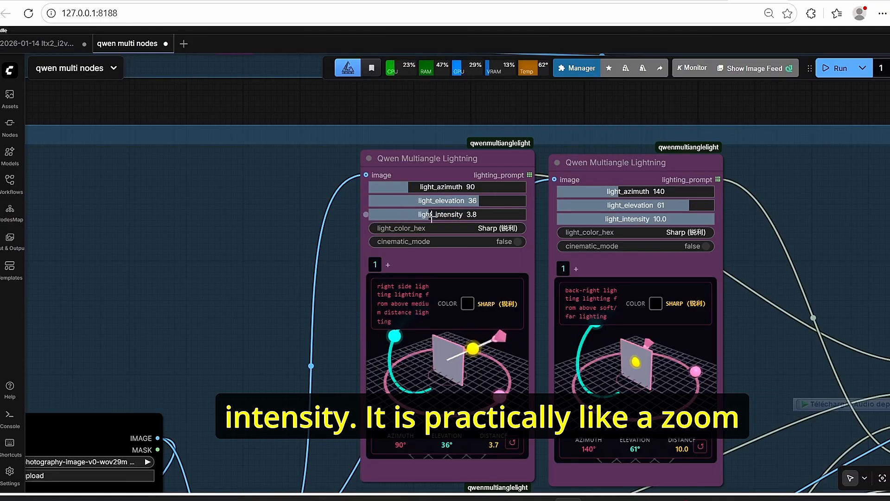
pyautogui.moveTo(449, 214); pyautogui.dragTo(425, 215)
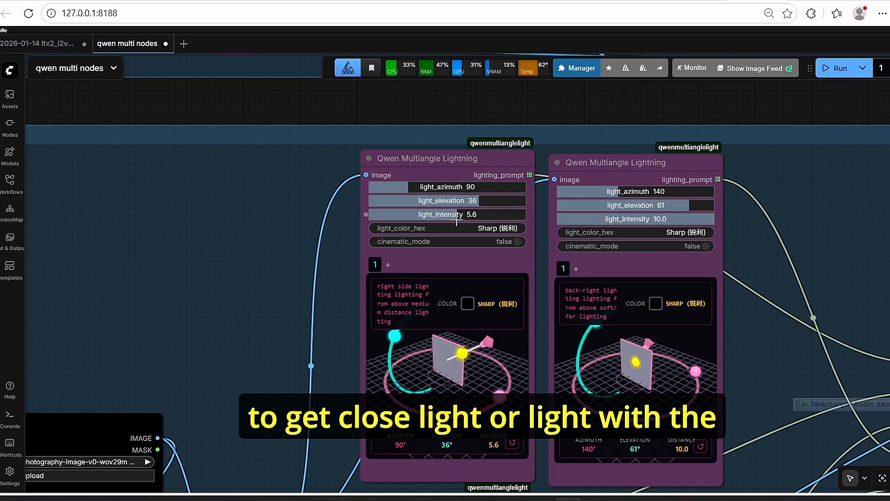
pyautogui.moveTo(466, 214); pyautogui.dragTo(403, 214)
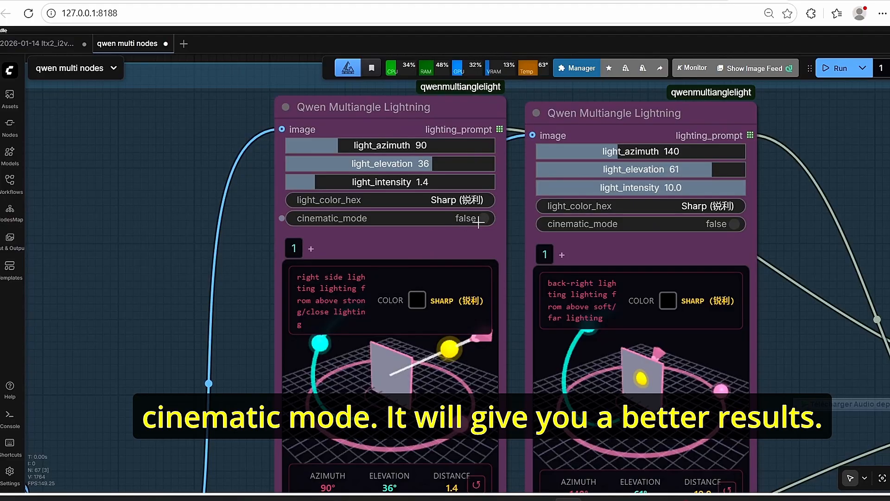
# Step: Enable cinematic_mode on the first Qwen Multiangle Lightning node
pyautogui.click(479, 218)
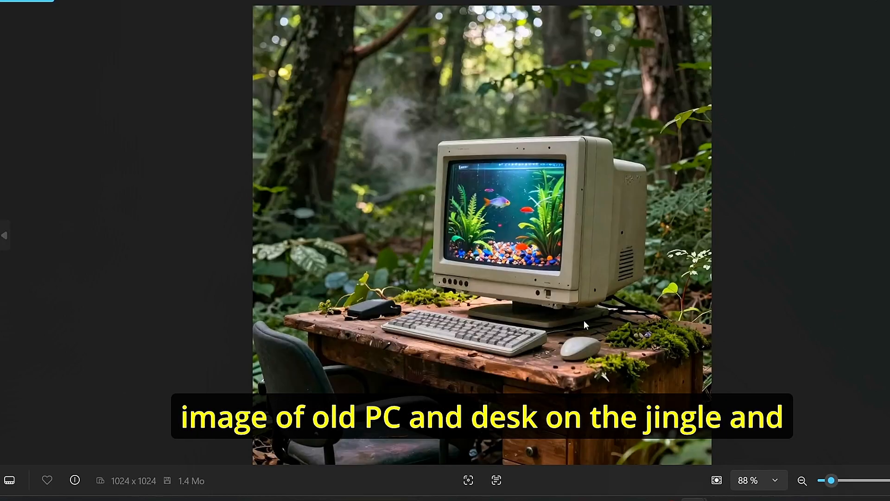
pyautogui.moveTo(614, 386)
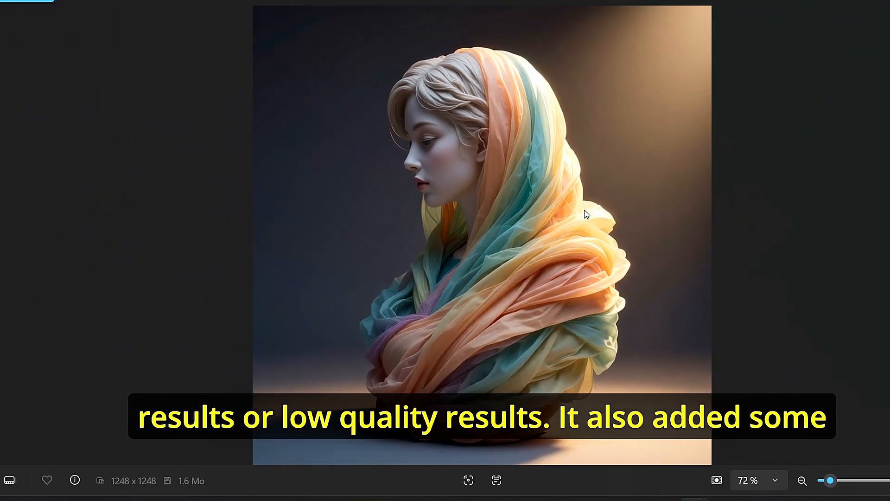
pyautogui.moveTo(561, 290)
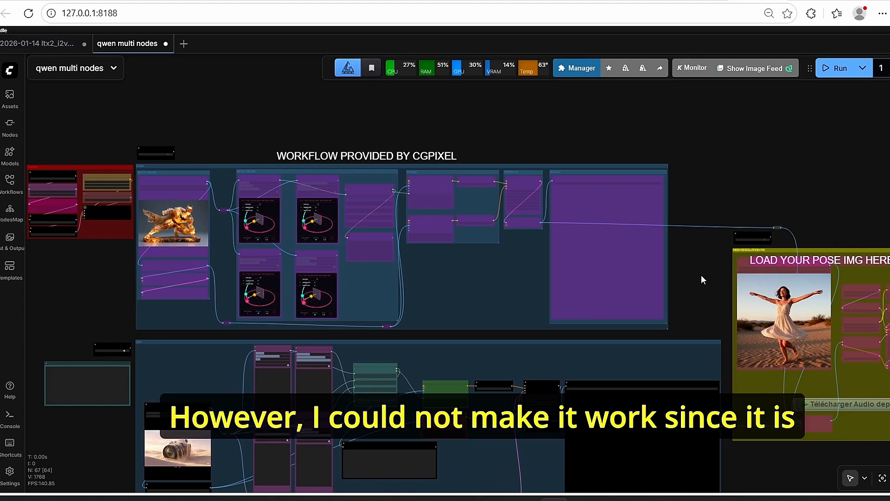
pyautogui.moveTo(603, 339)
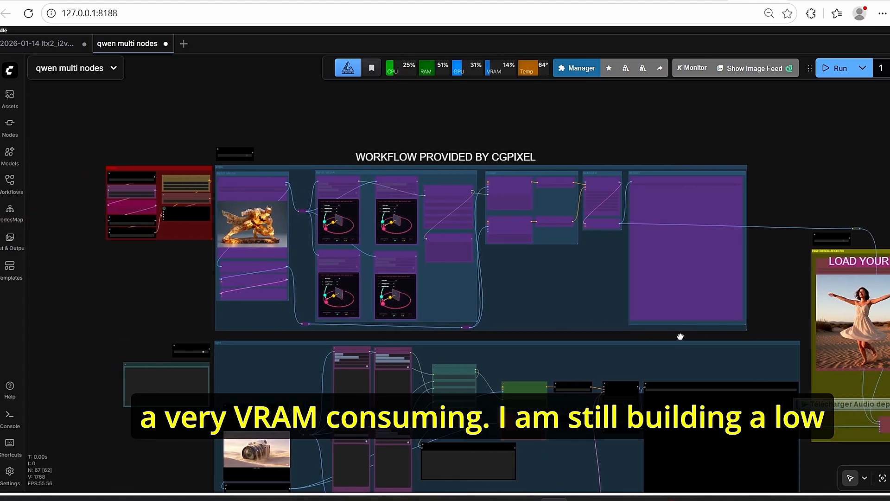
pyautogui.moveTo(680, 340)
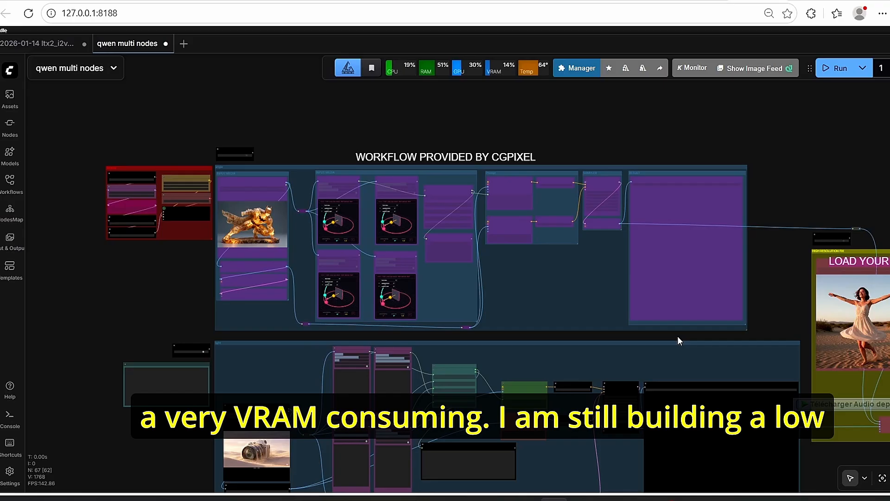